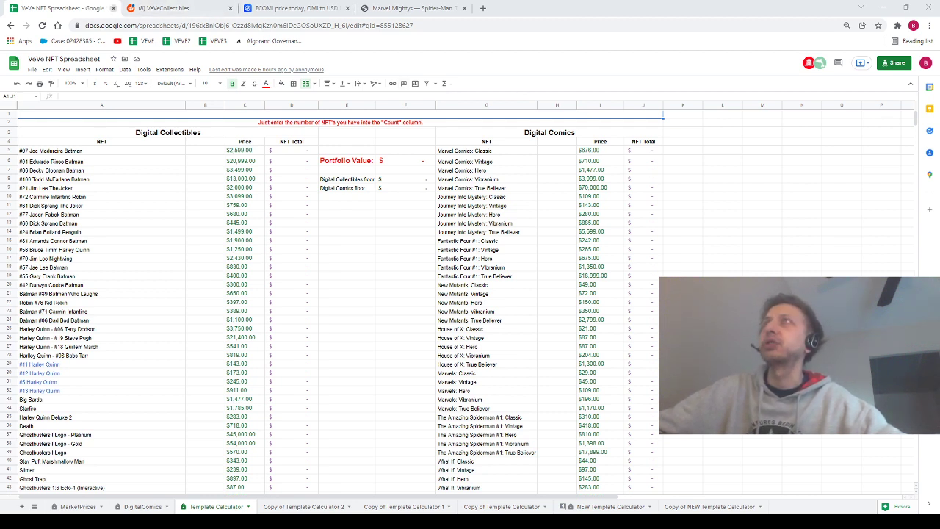
- Switch from the VeVe NFT Spreadsheet tab to the r/VeVeCollectibles subreddit tab
click(111, 9)
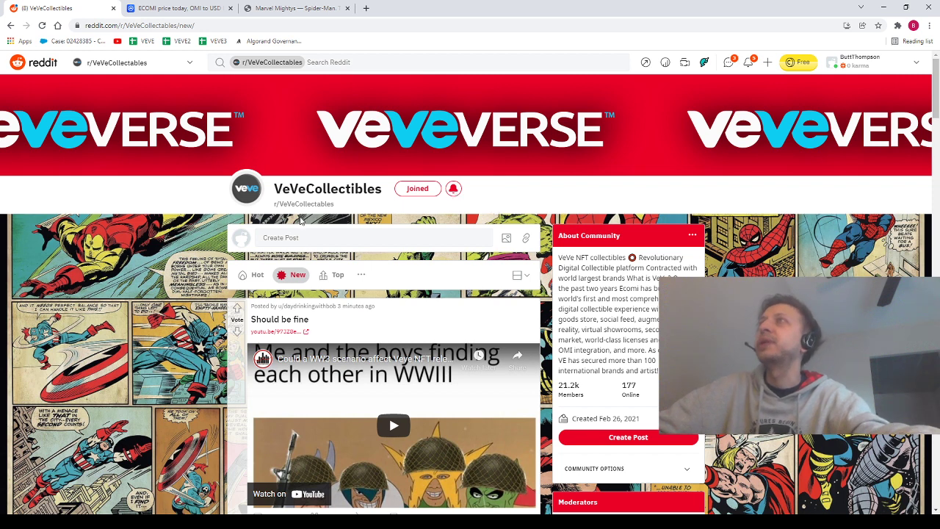
scroll(down, 3)
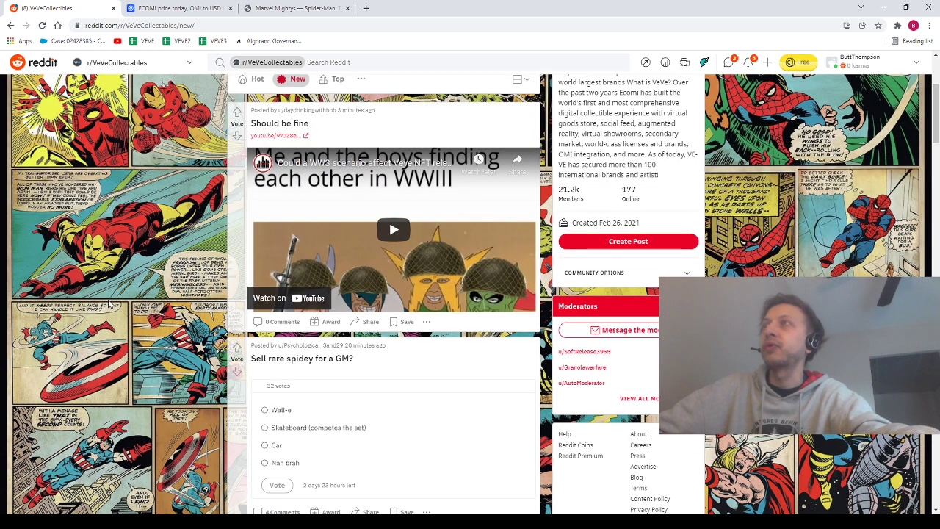
scroll(down, 3)
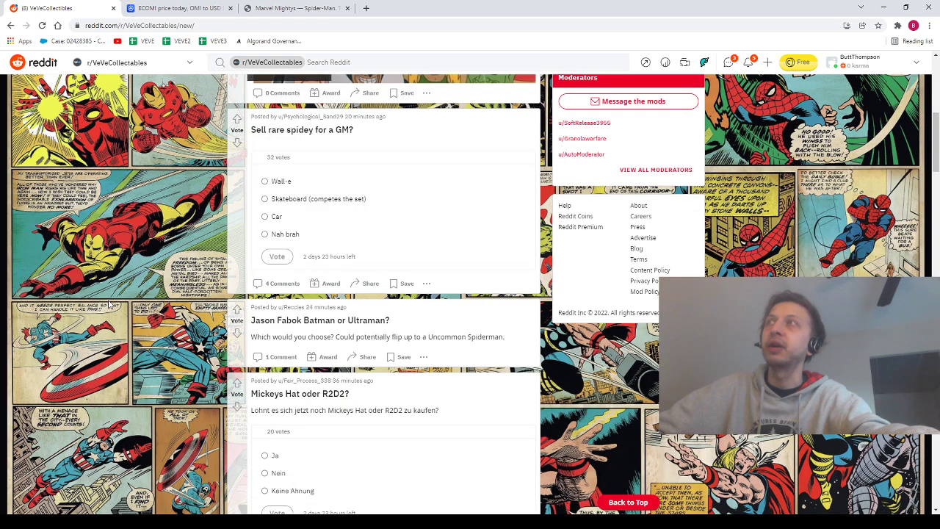
scroll(down, 3)
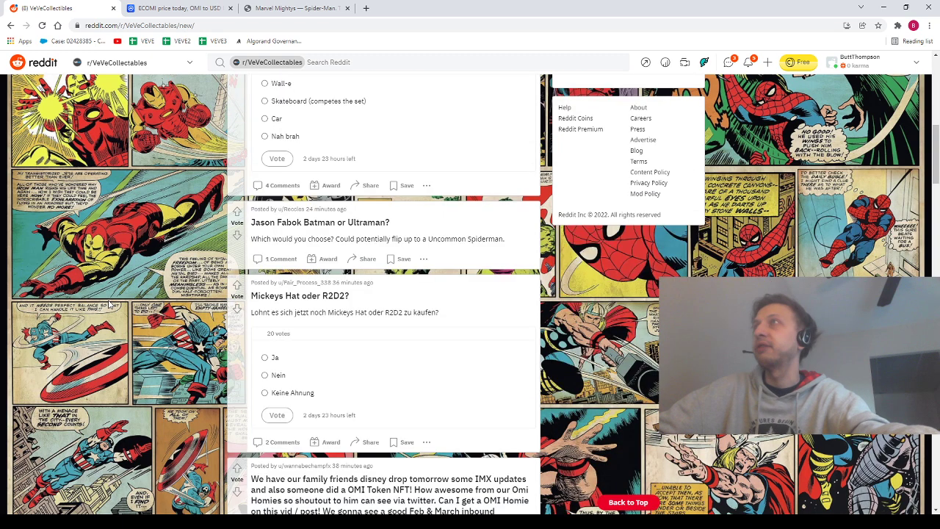
scroll(down, 3)
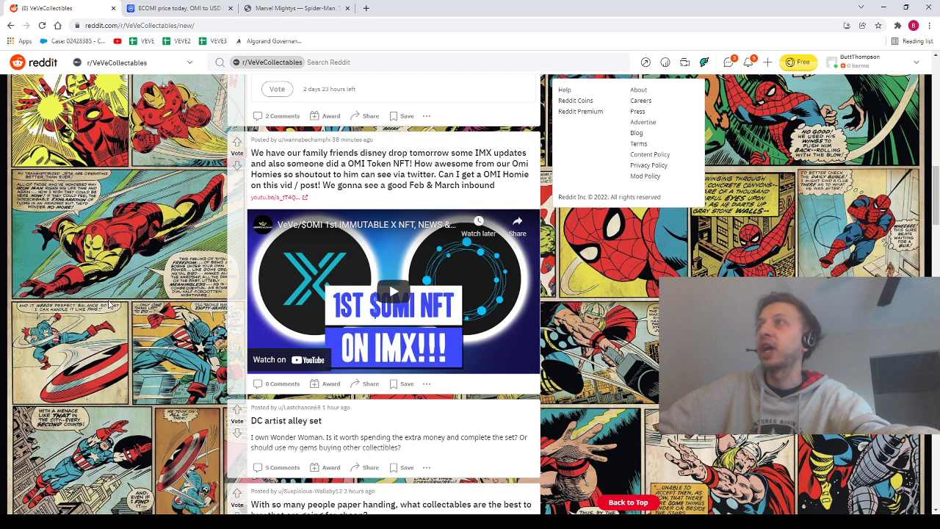
scroll(down, 3)
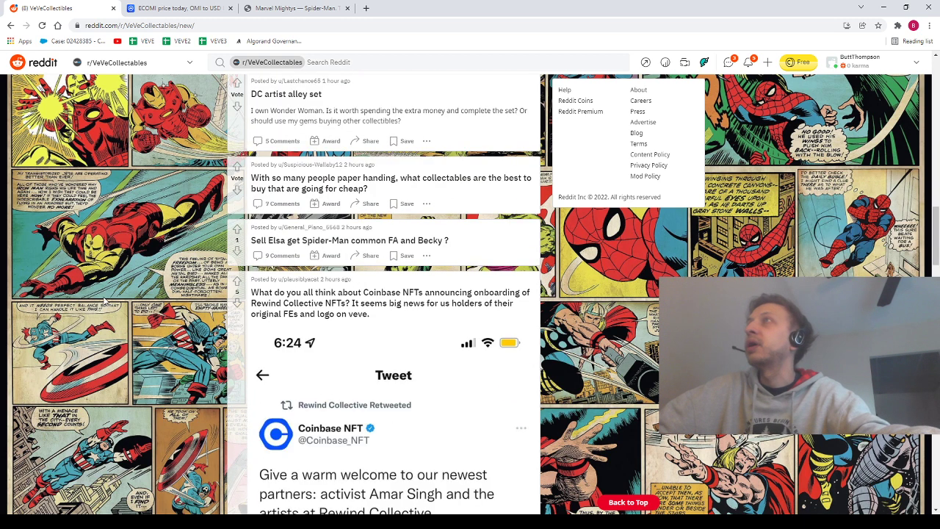
scroll(down, 3)
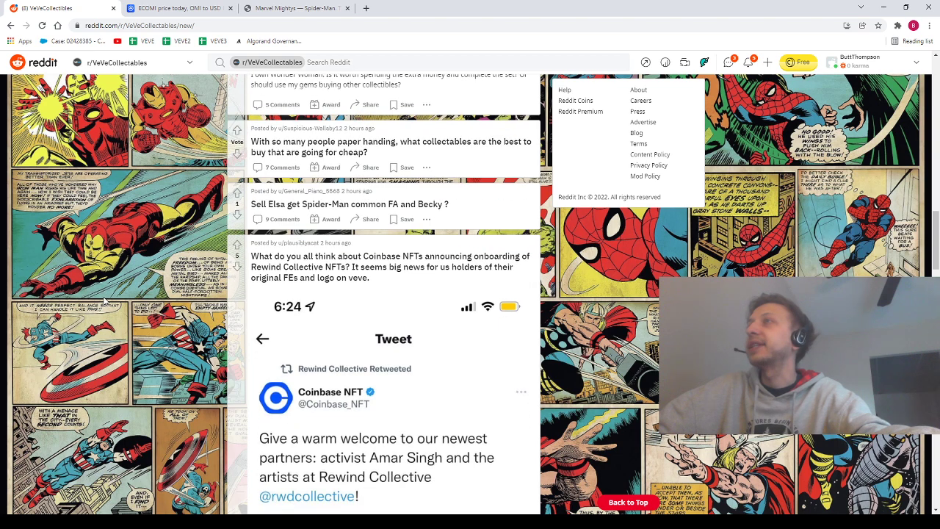
scroll(down, 3)
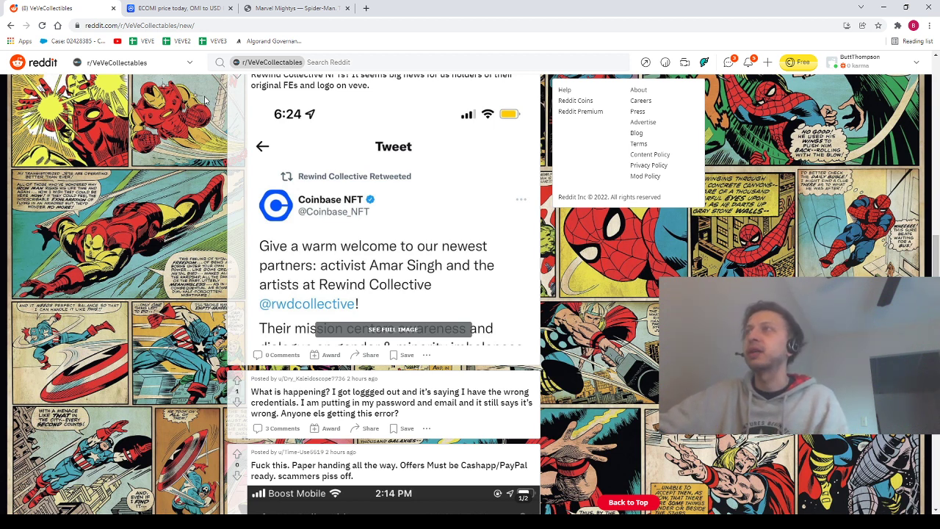
mouse_move(366, 146)
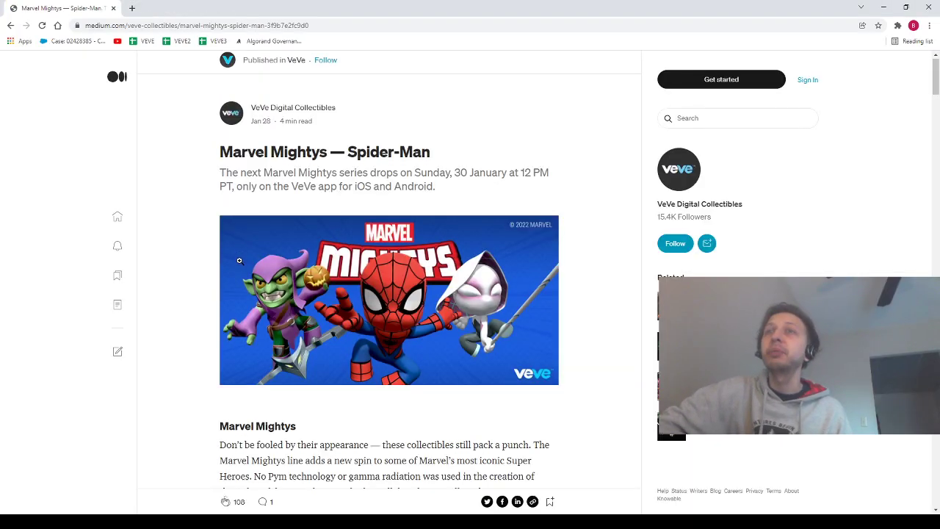
scroll(down, 3)
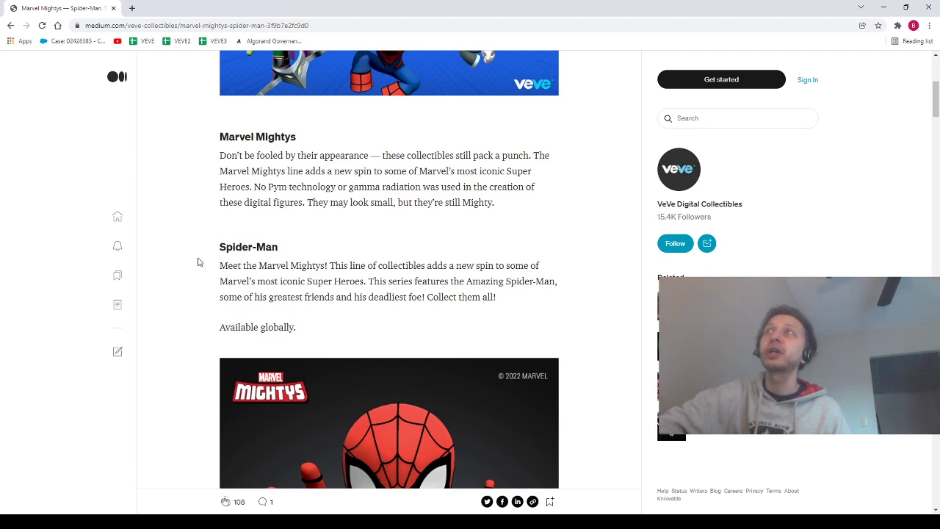
scroll(down, 3)
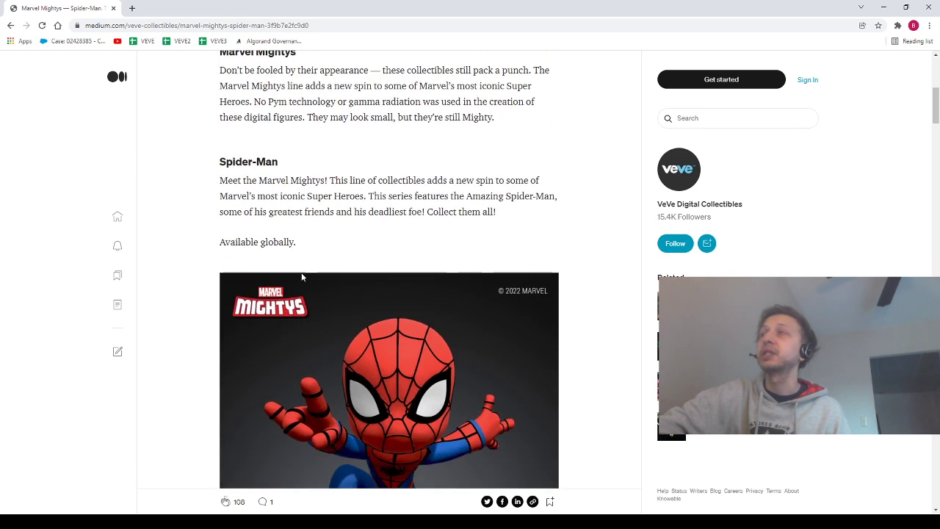
scroll(down, 3)
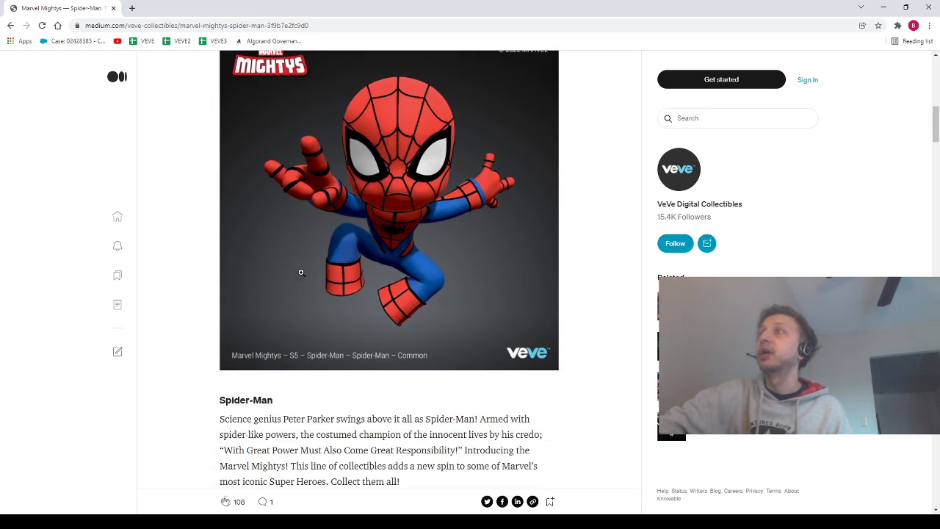
scroll(down, 3)
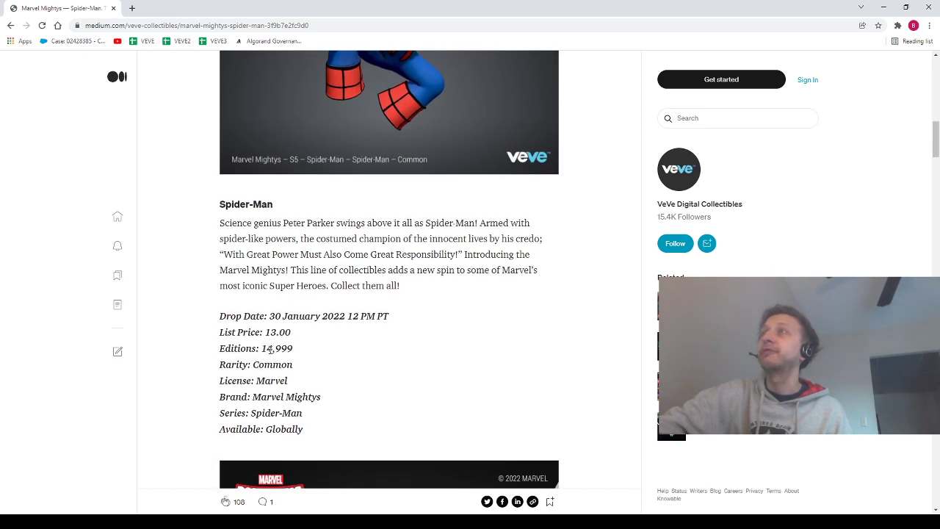
scroll(down, 3)
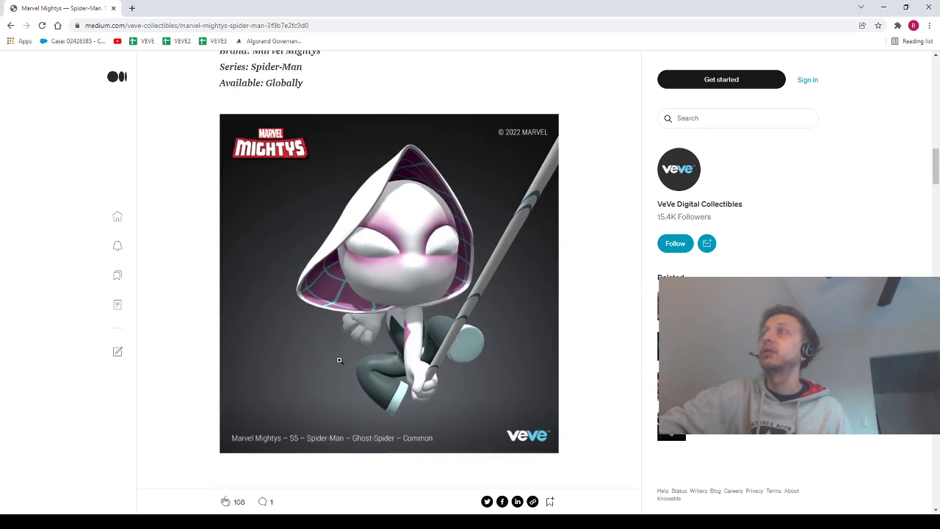
scroll(down, 3)
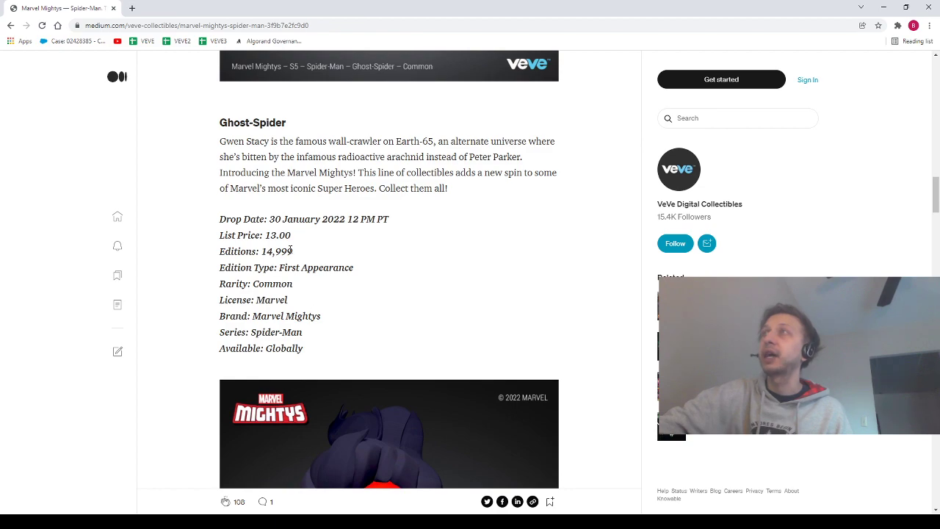
scroll(down, 3)
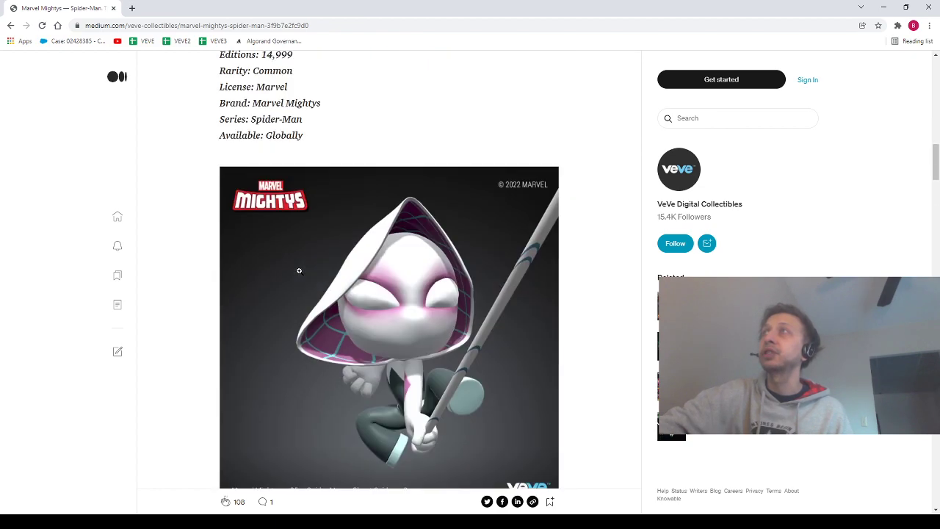
scroll(down, 3)
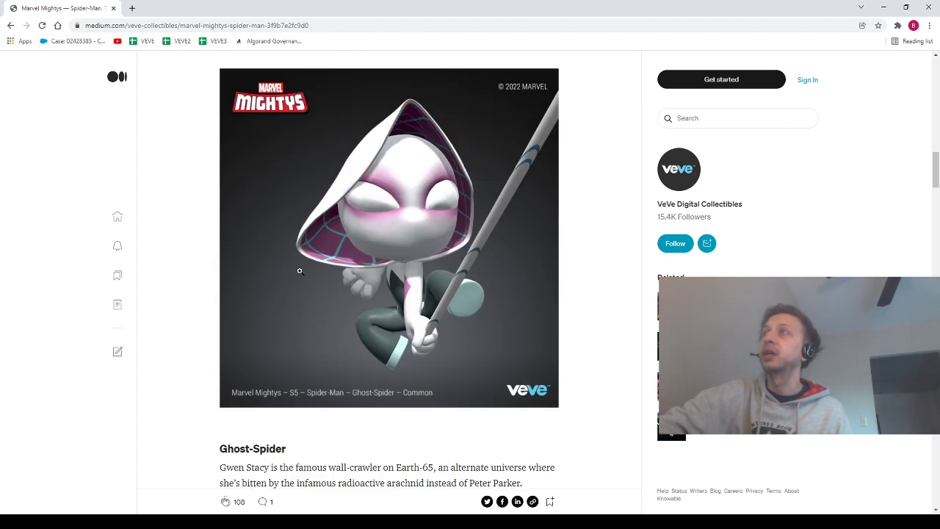
scroll(down, 3)
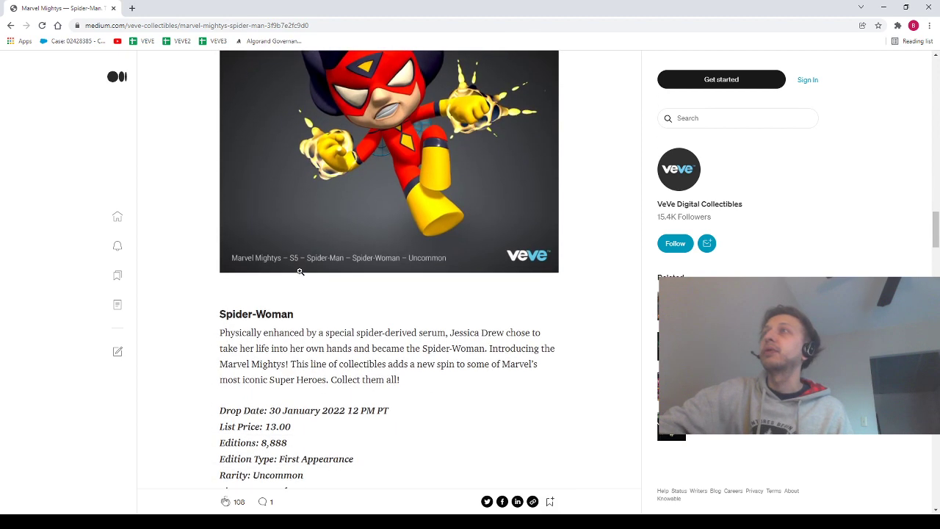
scroll(down, 3)
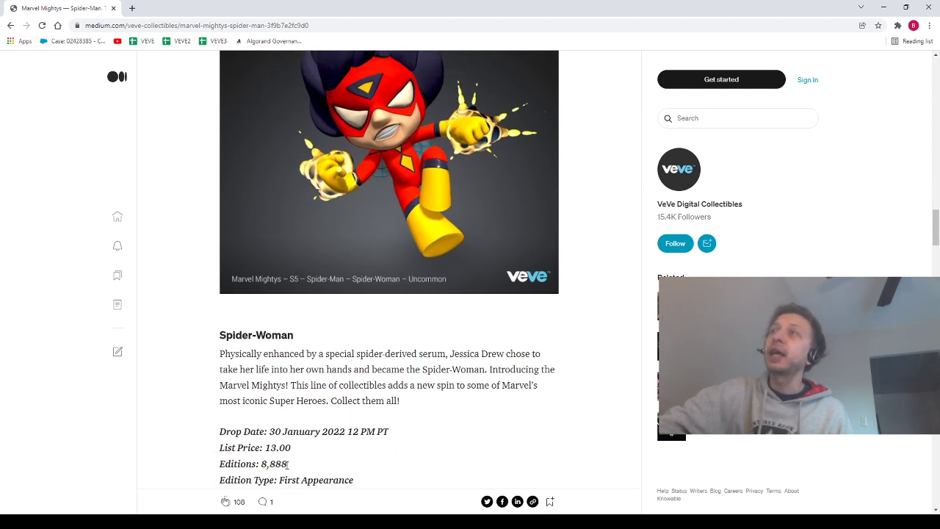
double_click(274, 464)
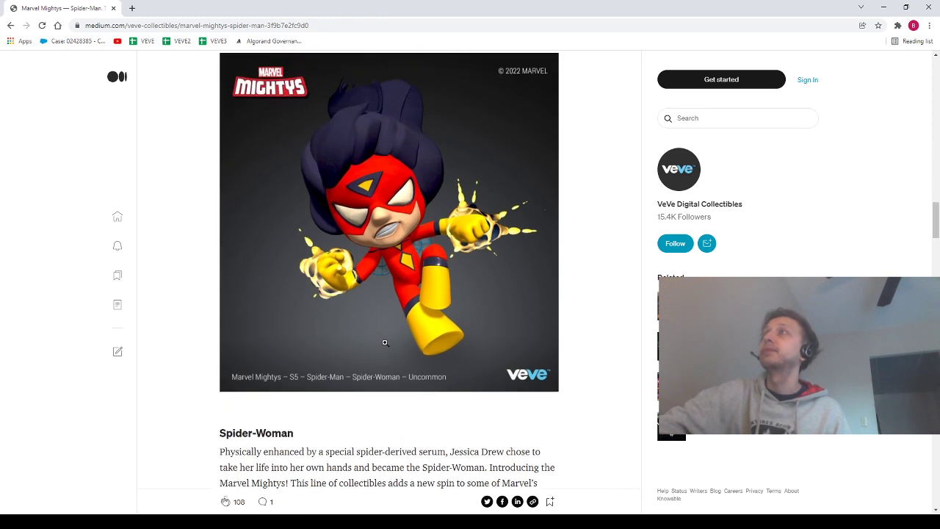
scroll(down, 3)
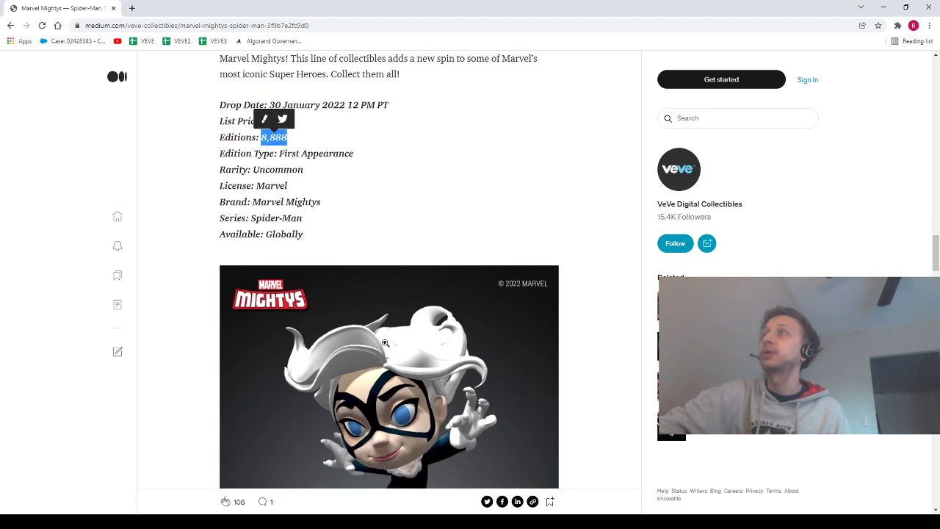
scroll(down, 3)
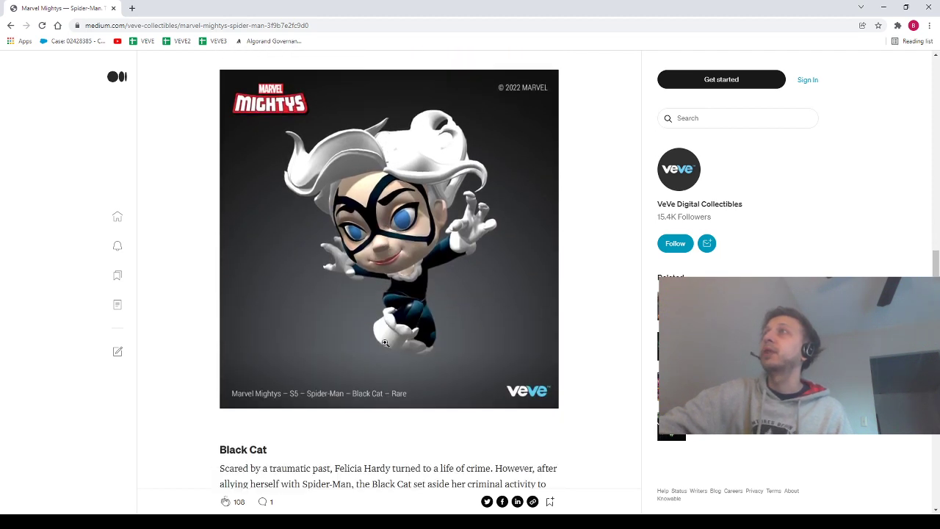
scroll(down, 3)
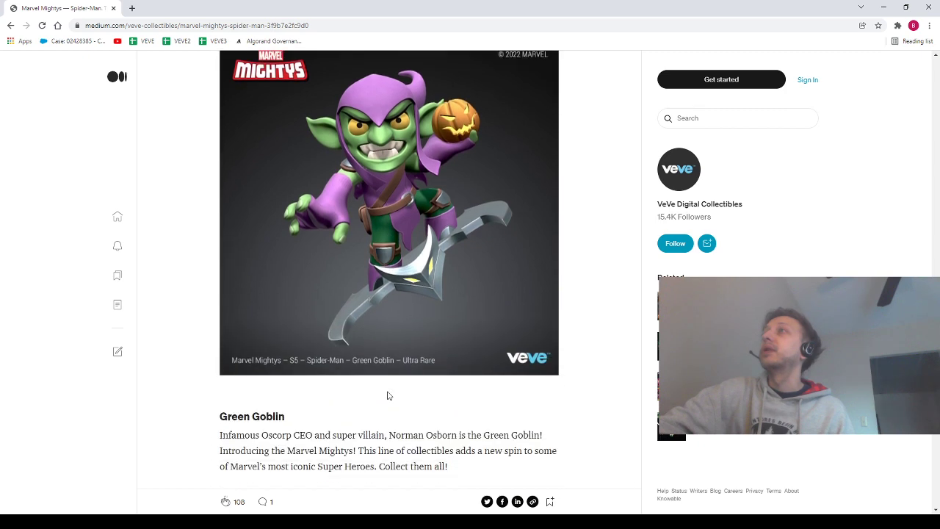
scroll(down, 3)
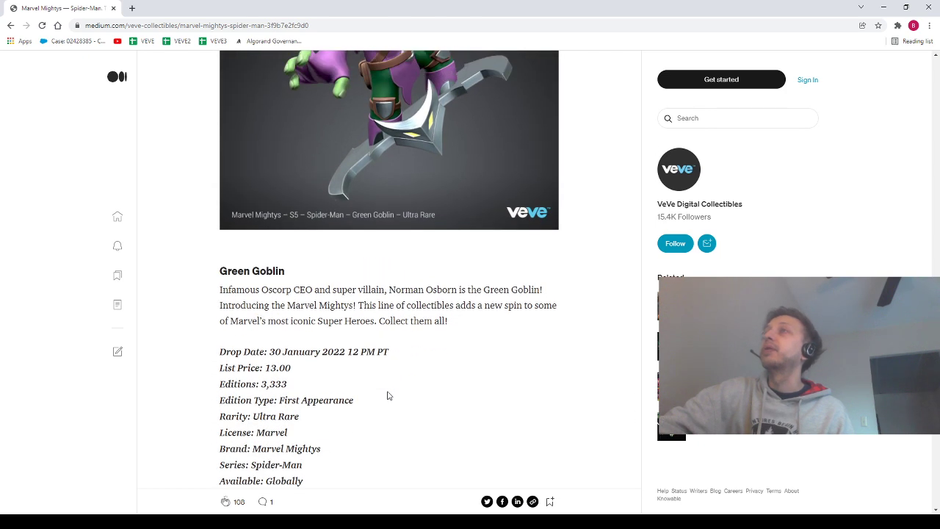
scroll(down, 3)
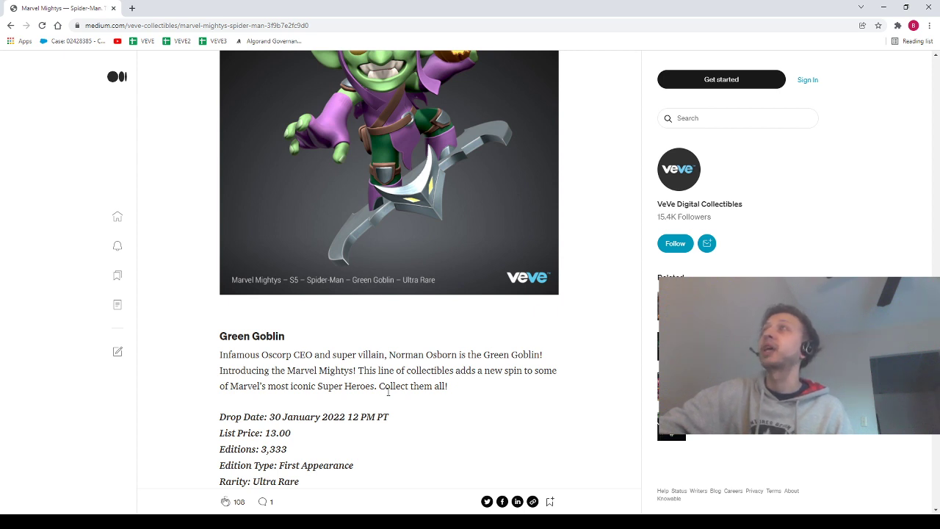
scroll(down, 3)
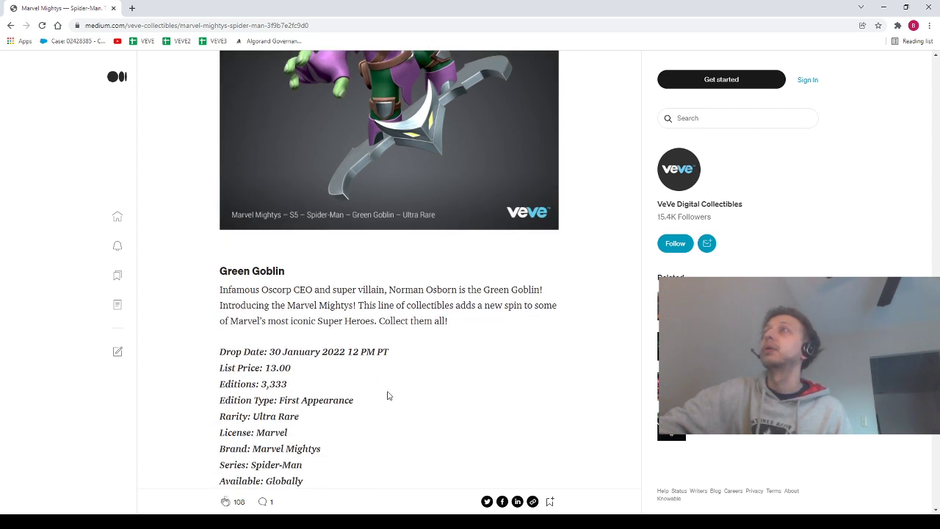
scroll(down, 3)
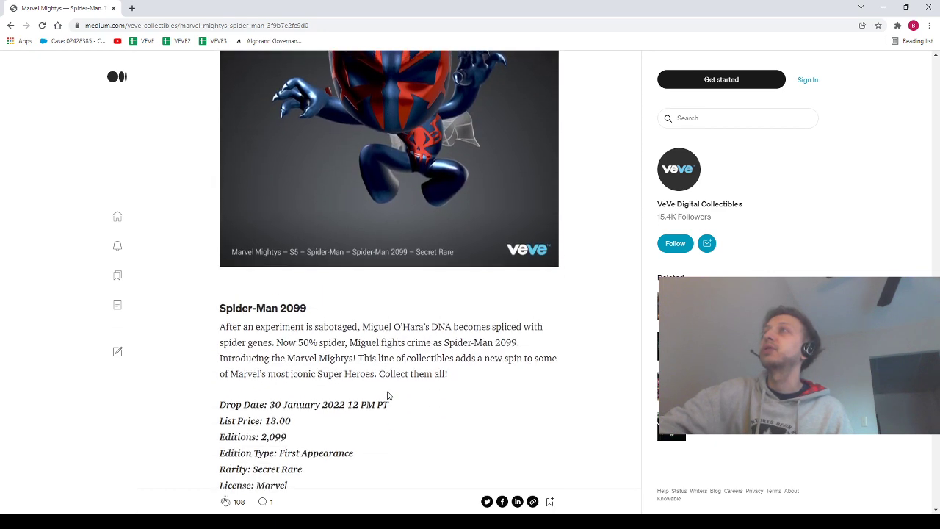
scroll(down, 3)
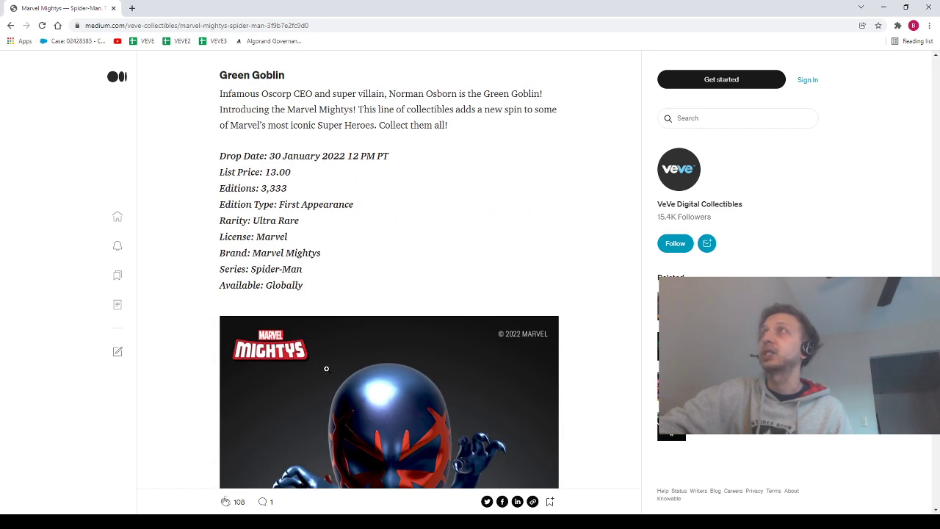
mouse_move(360, 307)
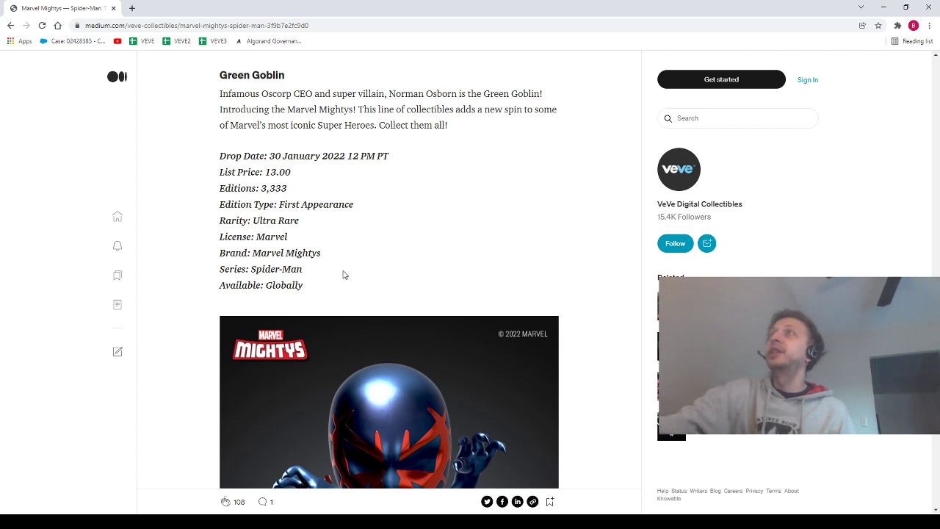
scroll(down, 3)
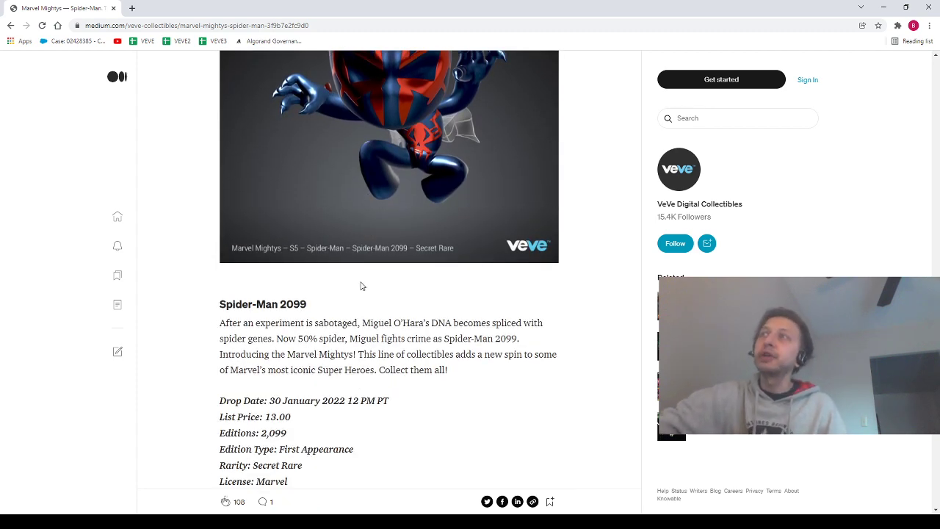
scroll(down, 3)
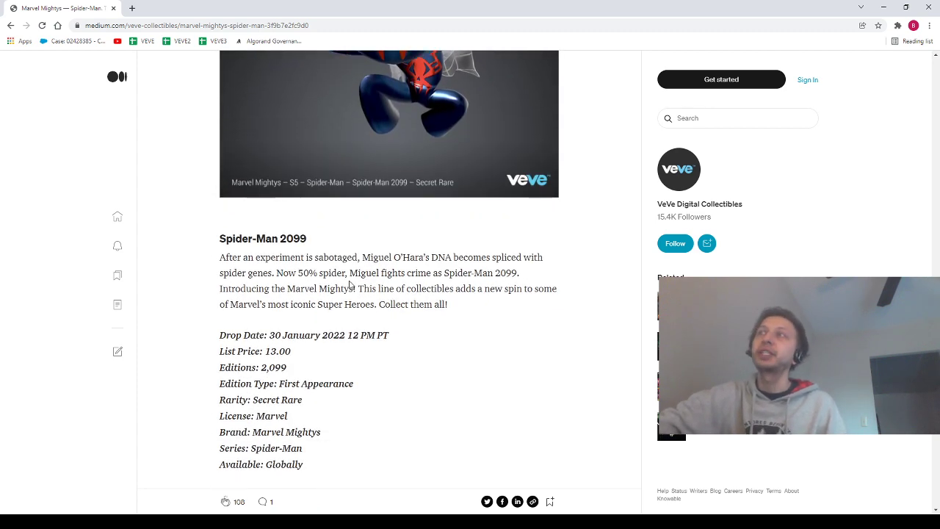
scroll(down, 3)
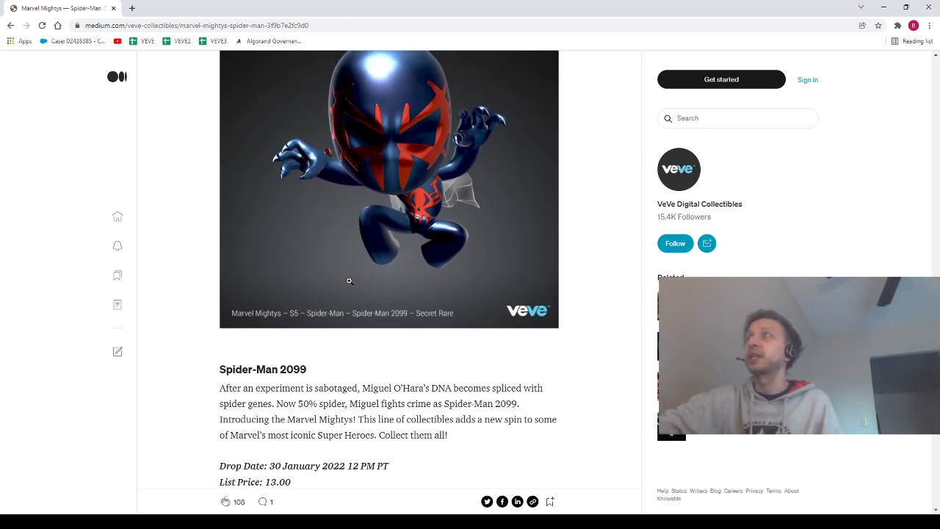
scroll(down, 3)
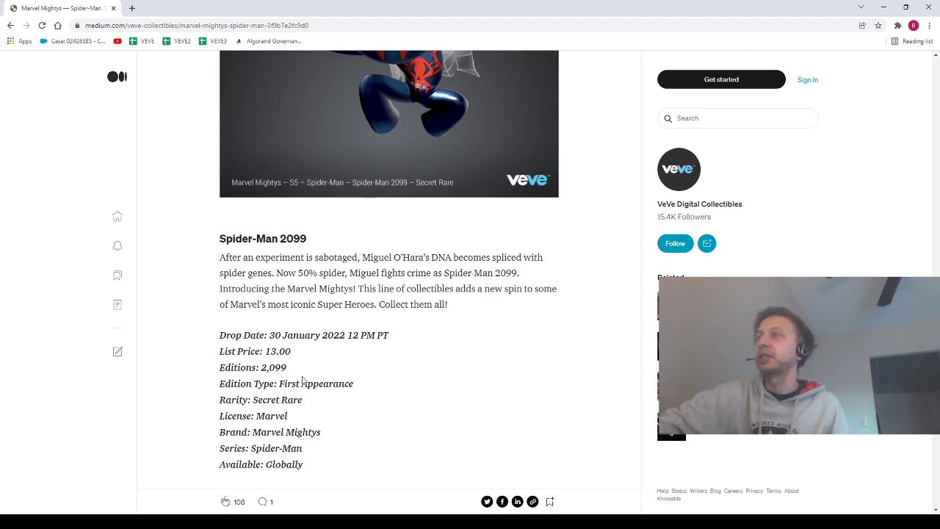
scroll(down, 3)
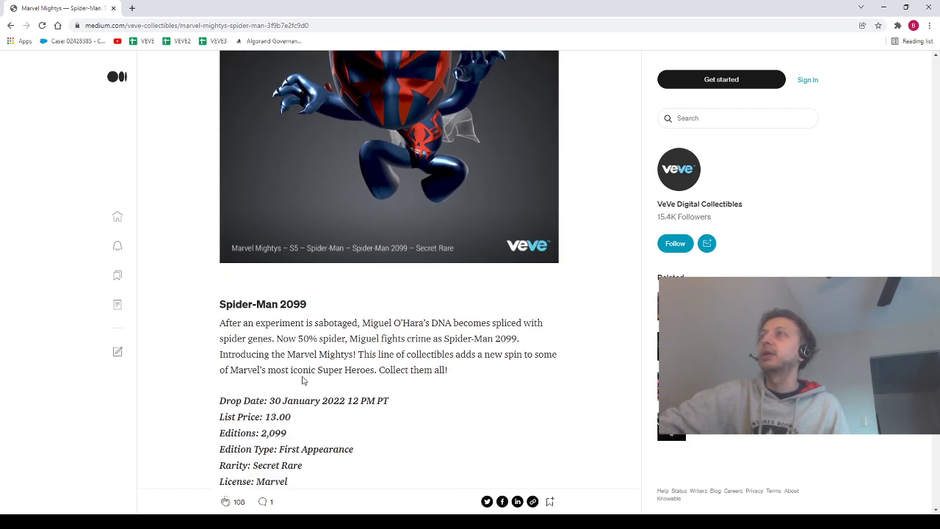
scroll(down, 3)
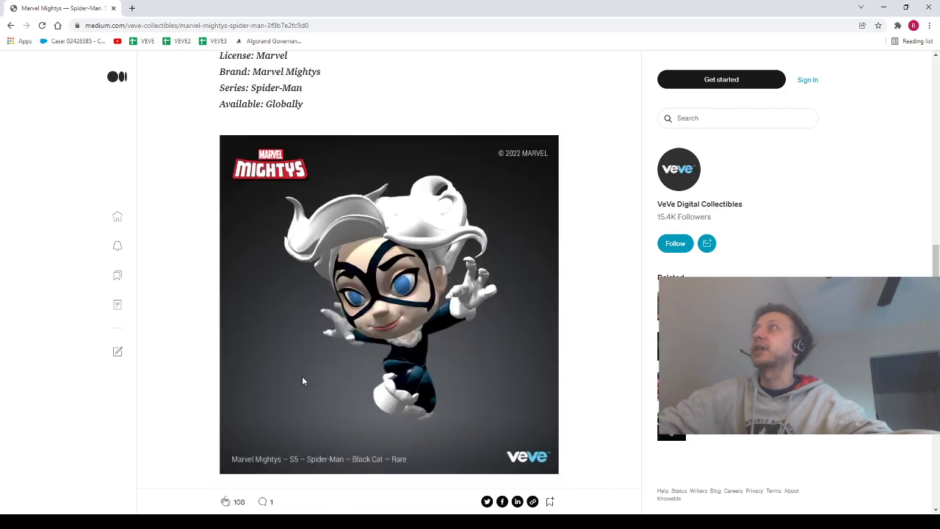
scroll(down, 3)
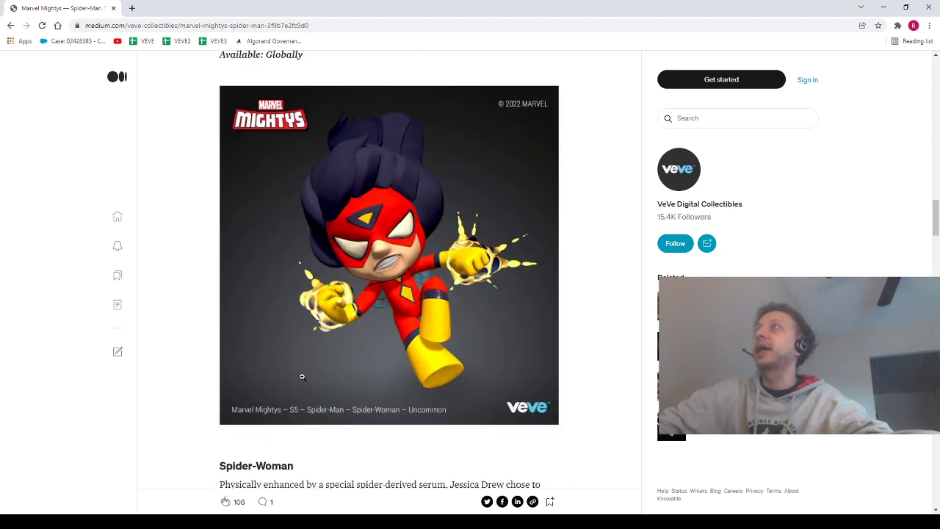
scroll(down, 3)
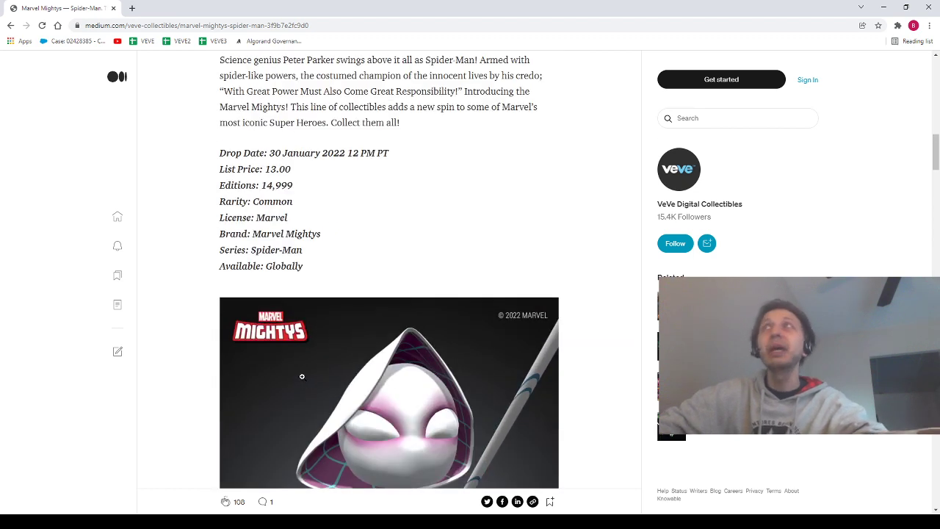
scroll(down, 3)
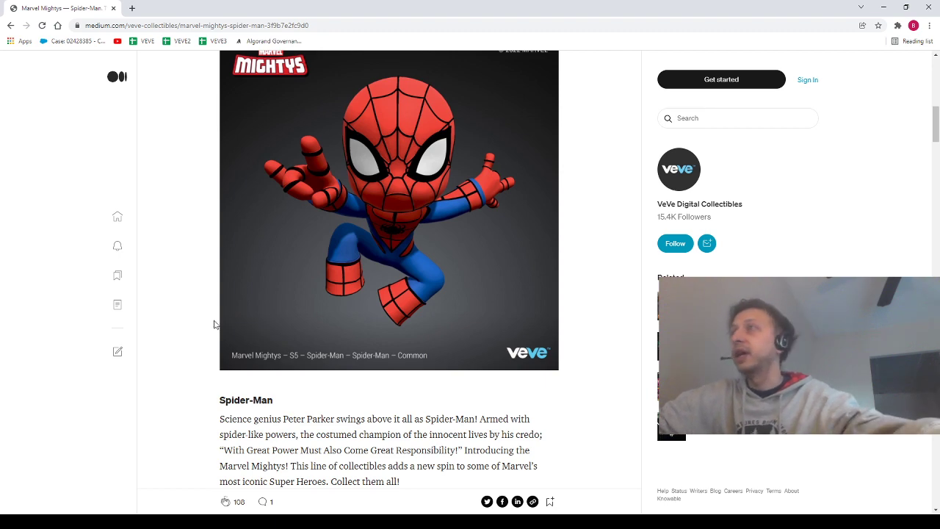
scroll(down, 3)
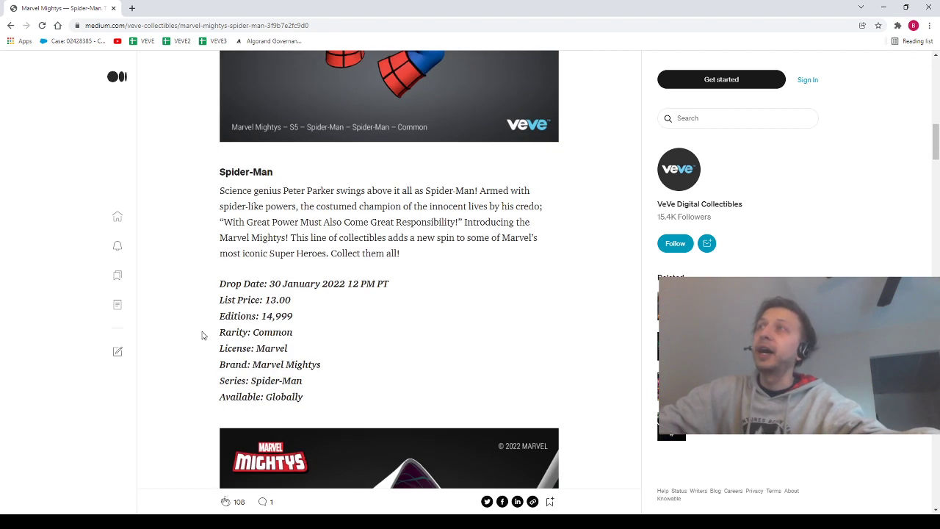
scroll(down, 3)
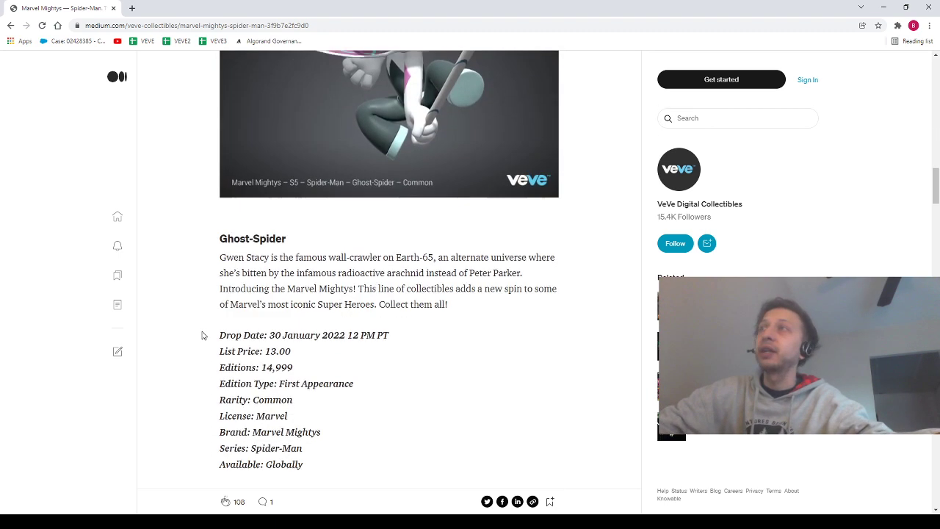
scroll(down, 3)
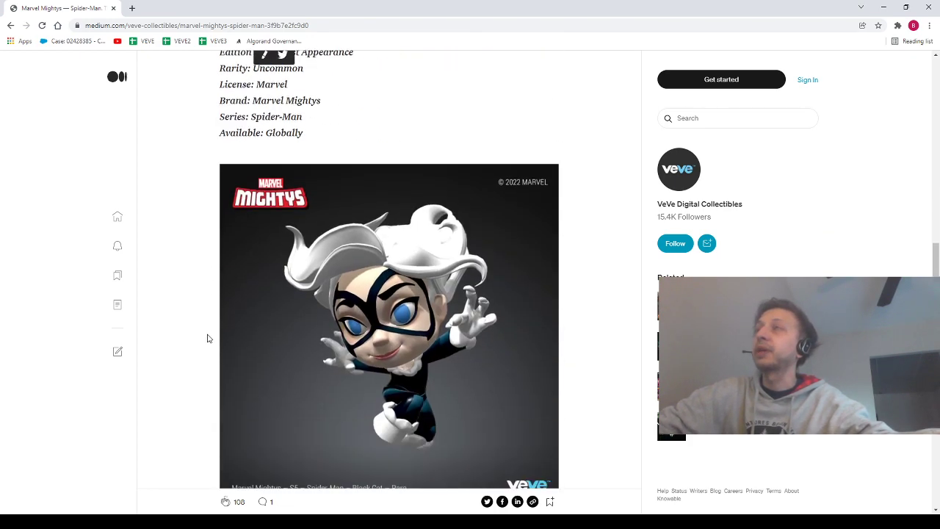
scroll(down, 3)
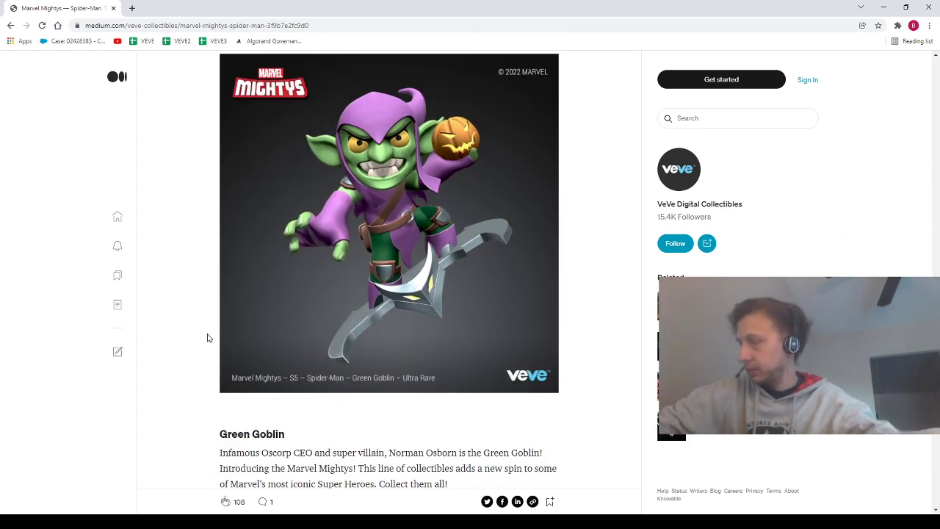
scroll(down, 3)
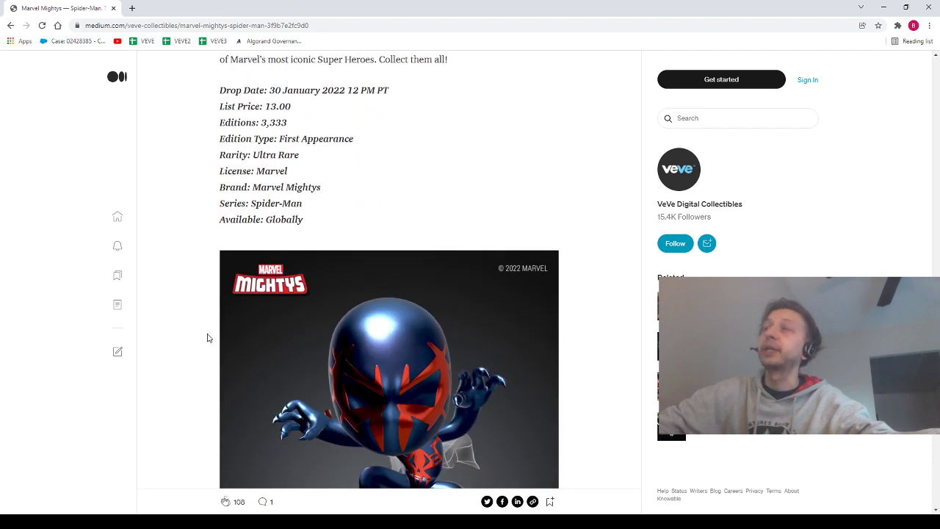
scroll(down, 3)
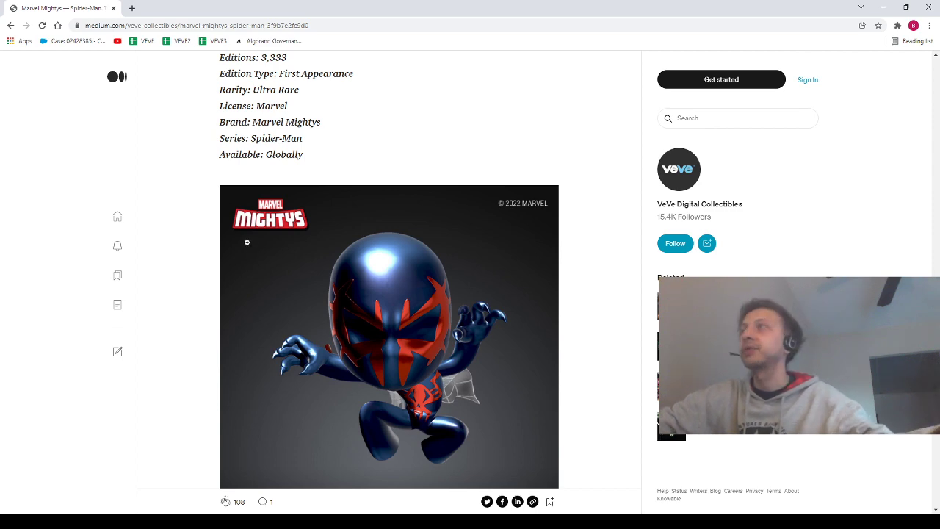
scroll(down, 3)
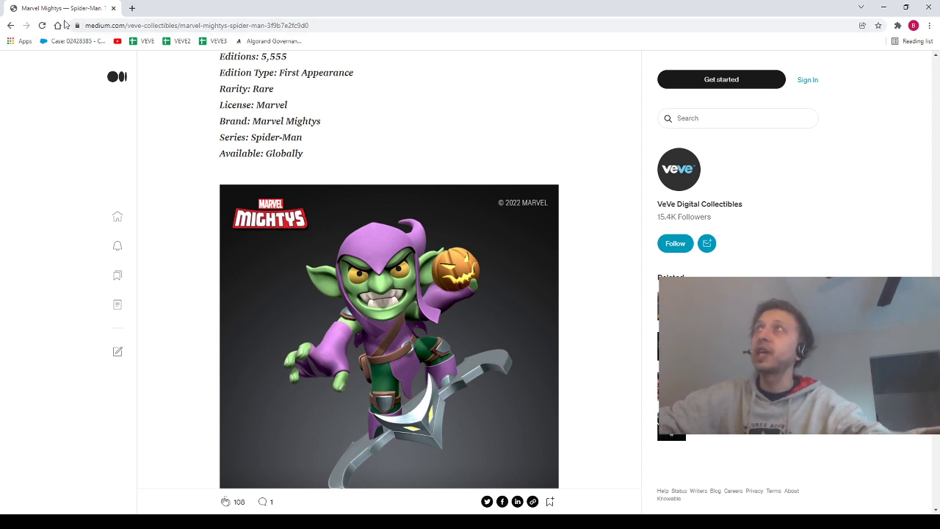
- Select the article URL, return to the top, and highlight the Sunday, 30 drop date
click(183, 25)
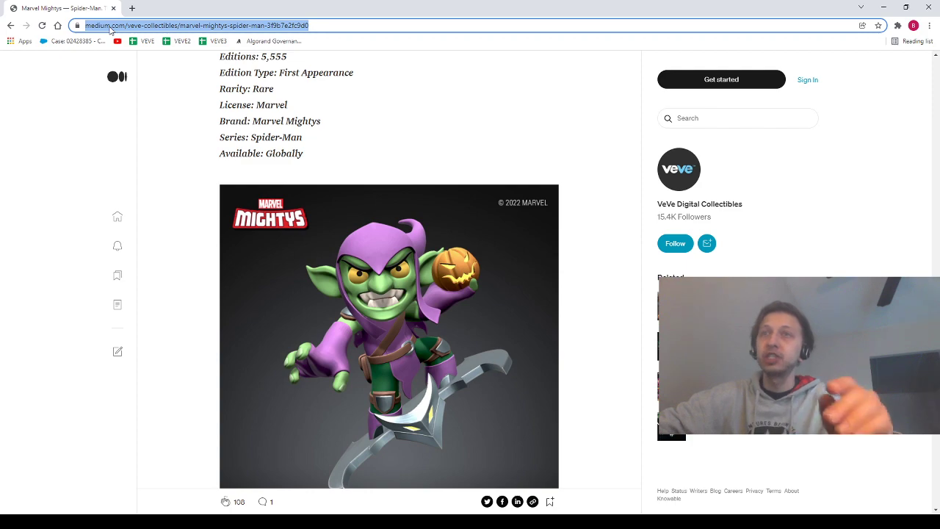
scroll(down, 3)
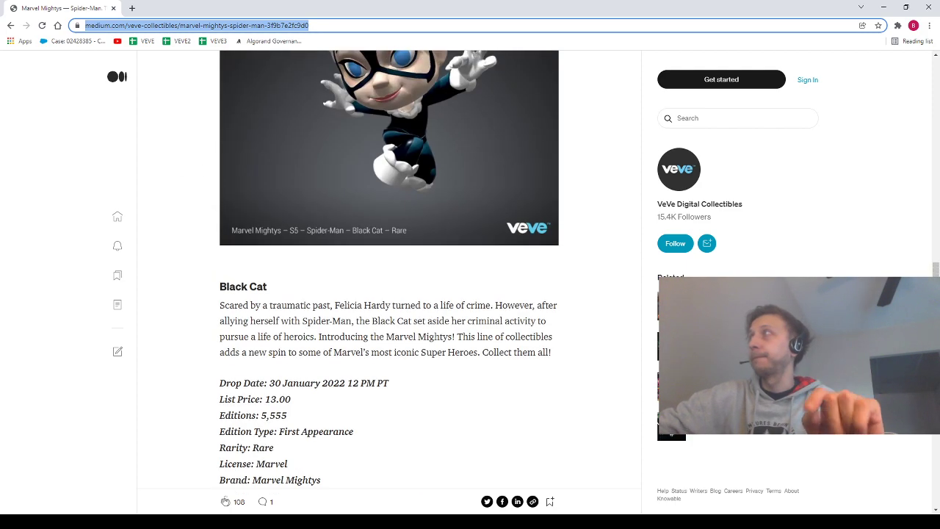
scroll(down, 3)
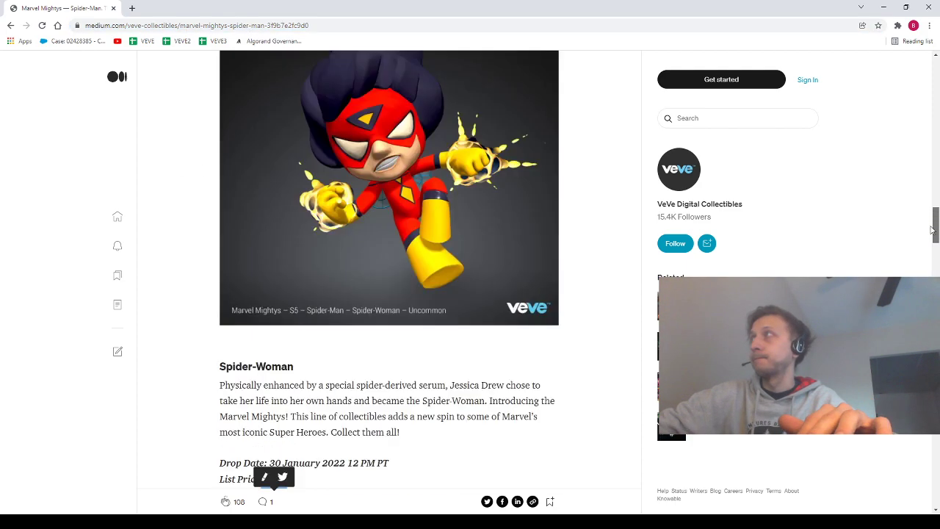
scroll(up, 3)
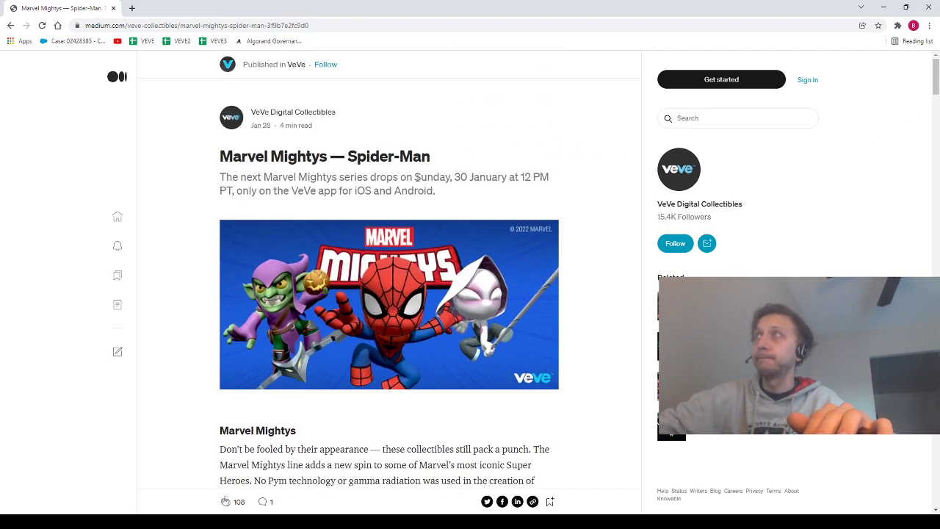
double_click(431, 176)
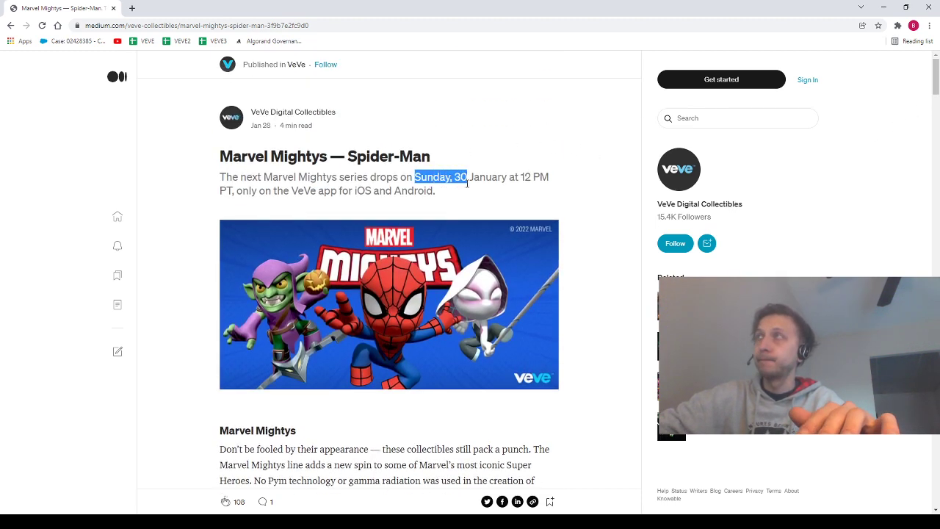